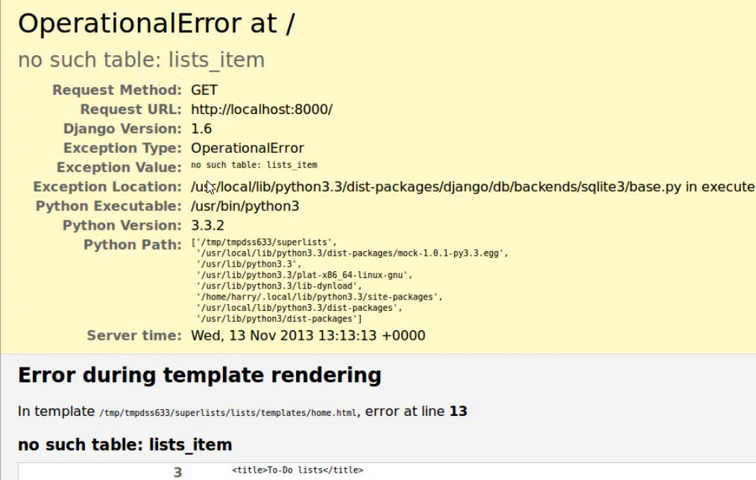
mouse_move(204, 172)
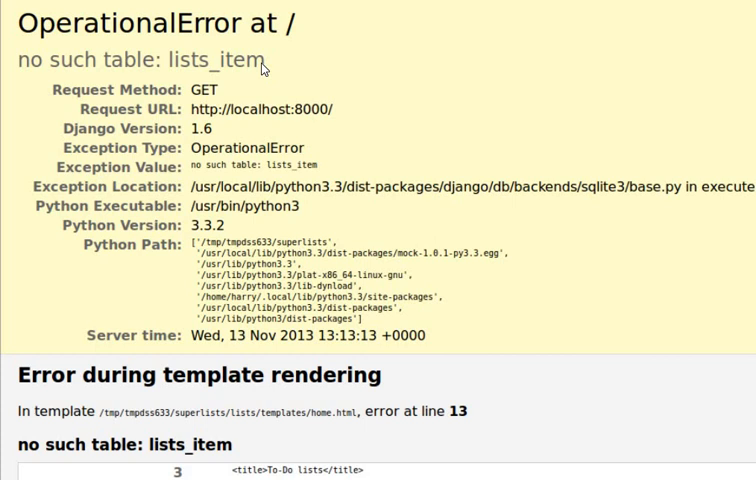
mouse_move(260, 96)
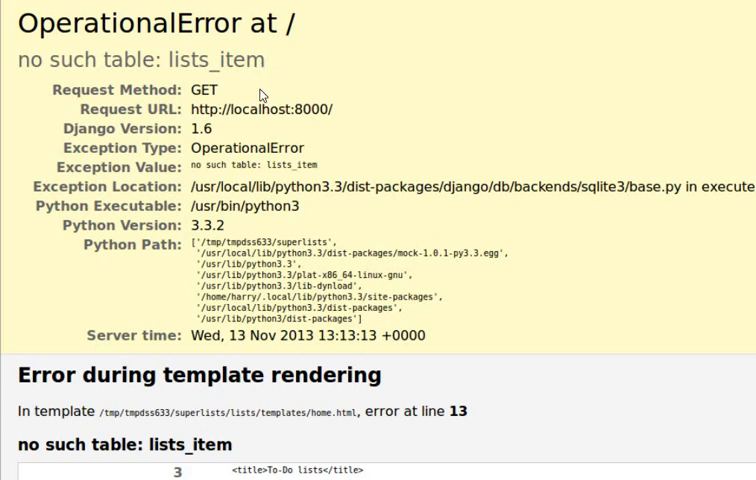
mouse_move(258, 78)
text(python manage.py)
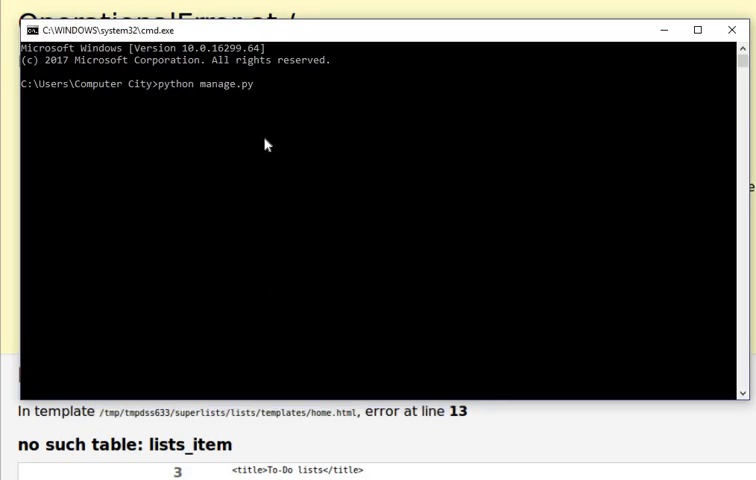
mouse_move(200, 84)
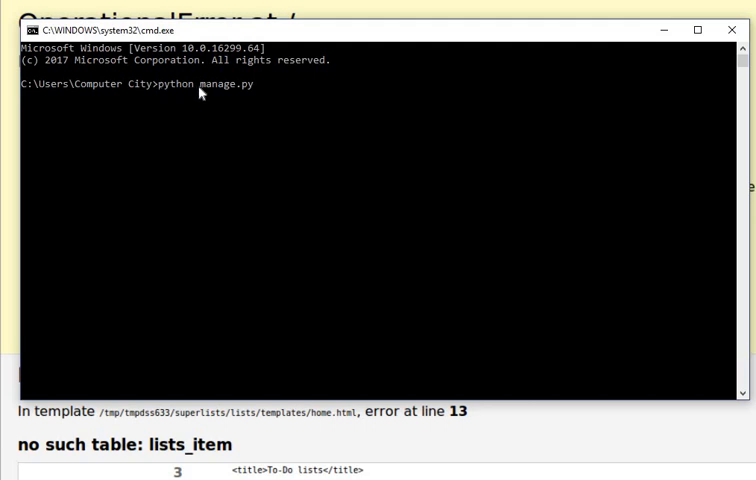
mouse_move(264, 100)
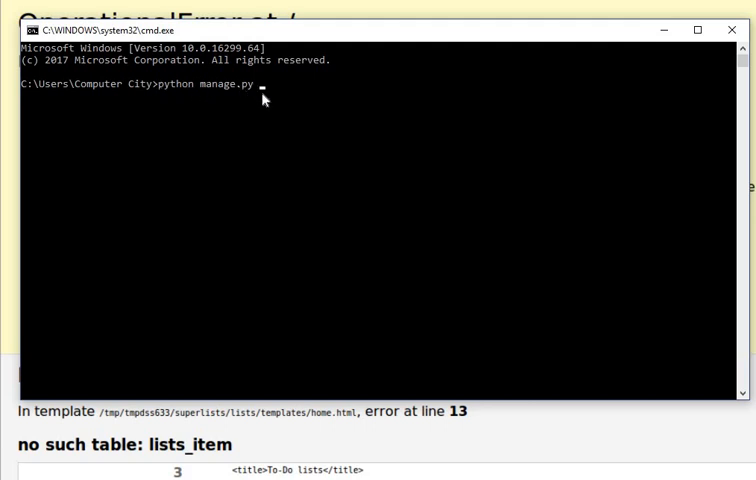
- Finish the command as 'python manage.py migrate', correcting the mistyped 'migrations', and hide the window
text(migrat)
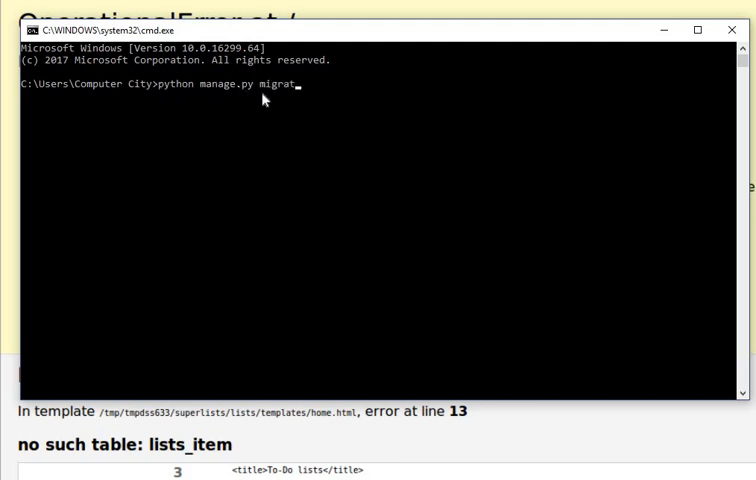
text(ions)
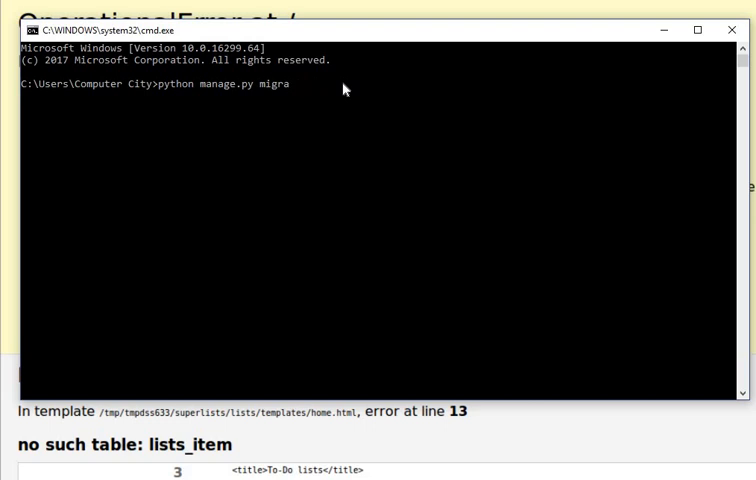
key(Backspace)
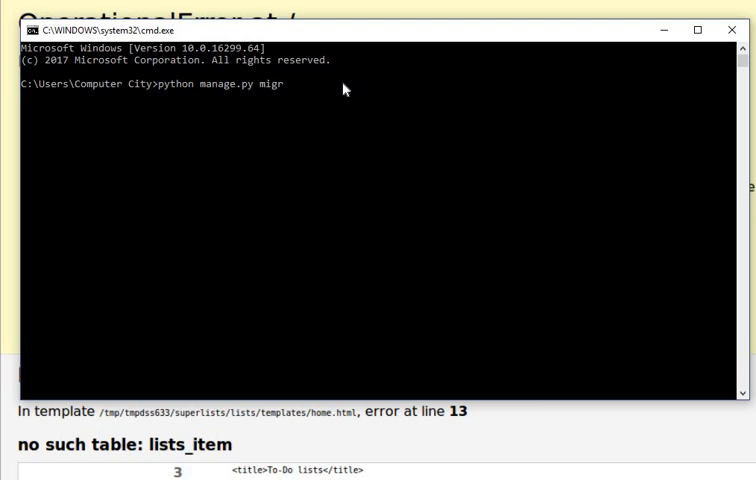
text(ate)
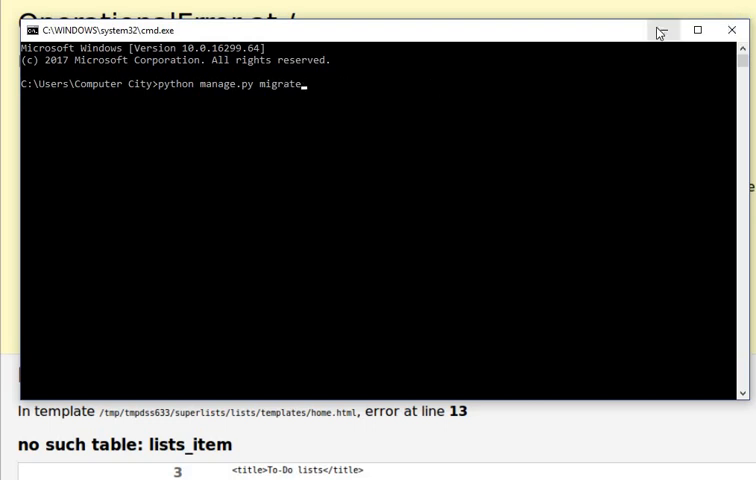
click(732, 28)
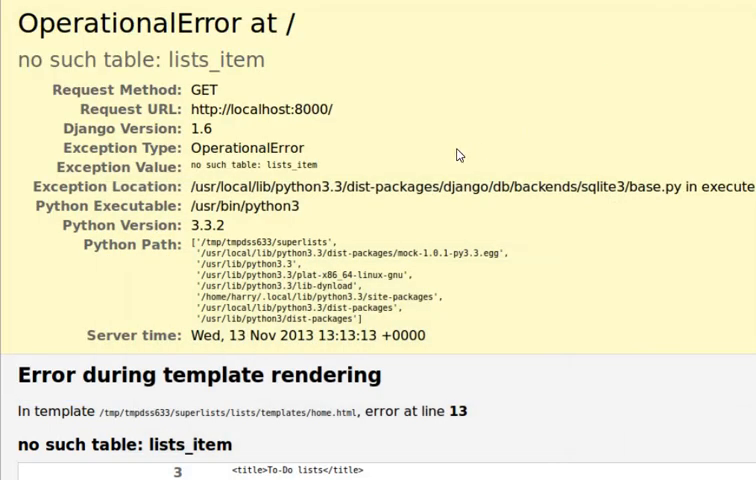
mouse_move(424, 224)
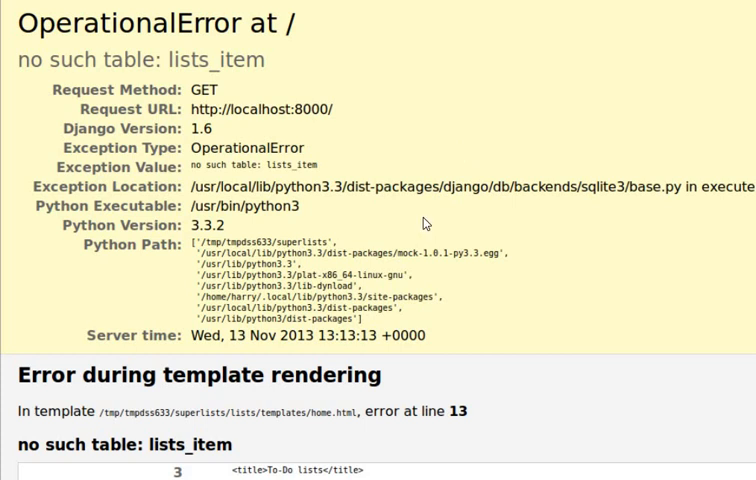